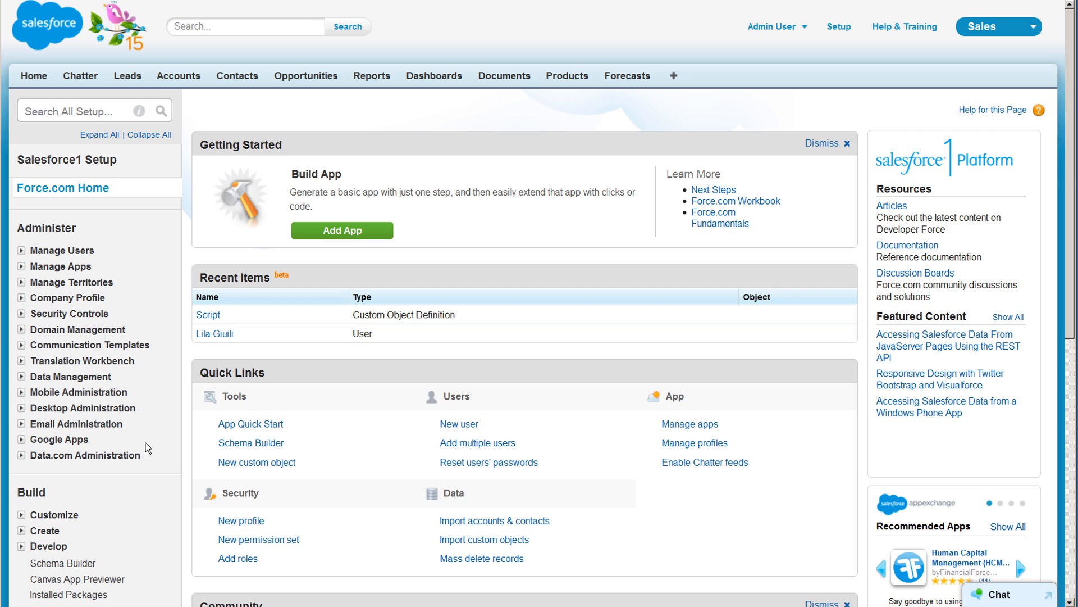
- Navigate Setup's Create > Workflow & Approvals menu to the Flows list
left_click(22, 530)
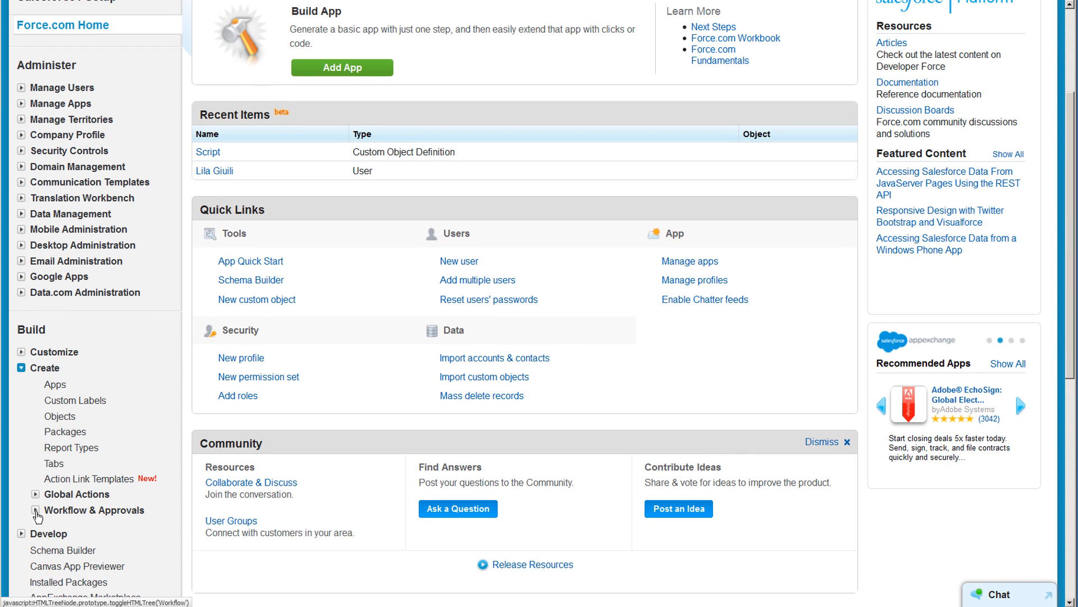
left_click(37, 513)
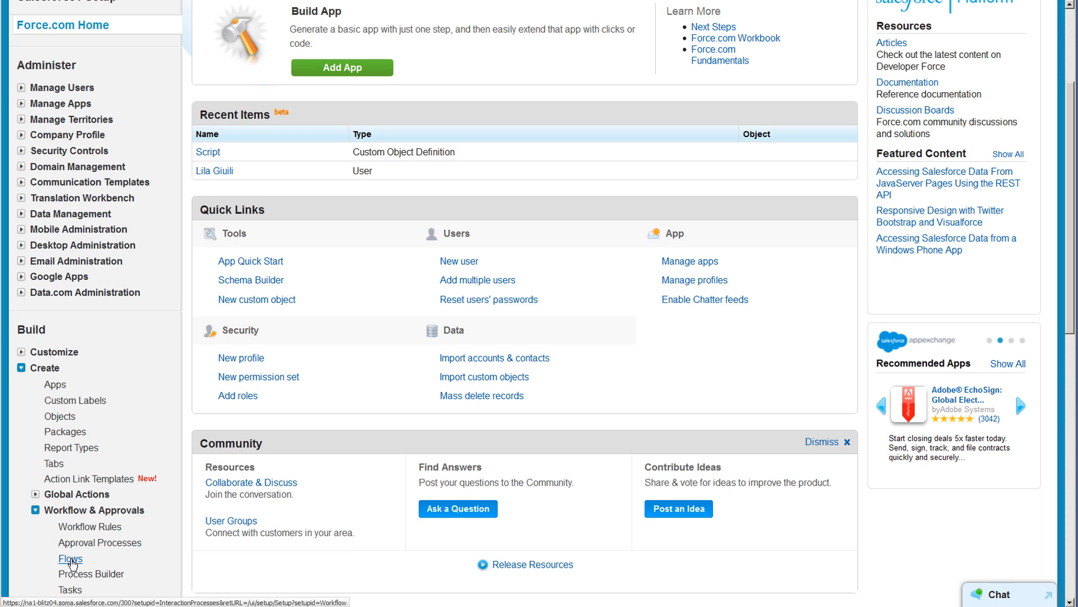
left_click(69, 559)
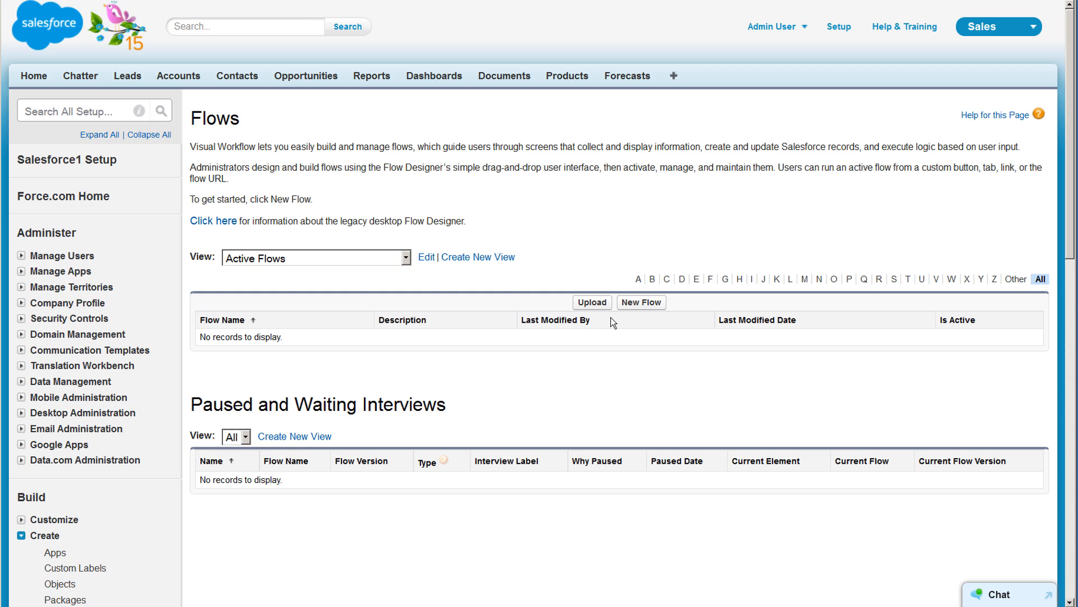
- Start a new flow, drop a Screen element on the canvas and bring up its settings
left_click(641, 302)
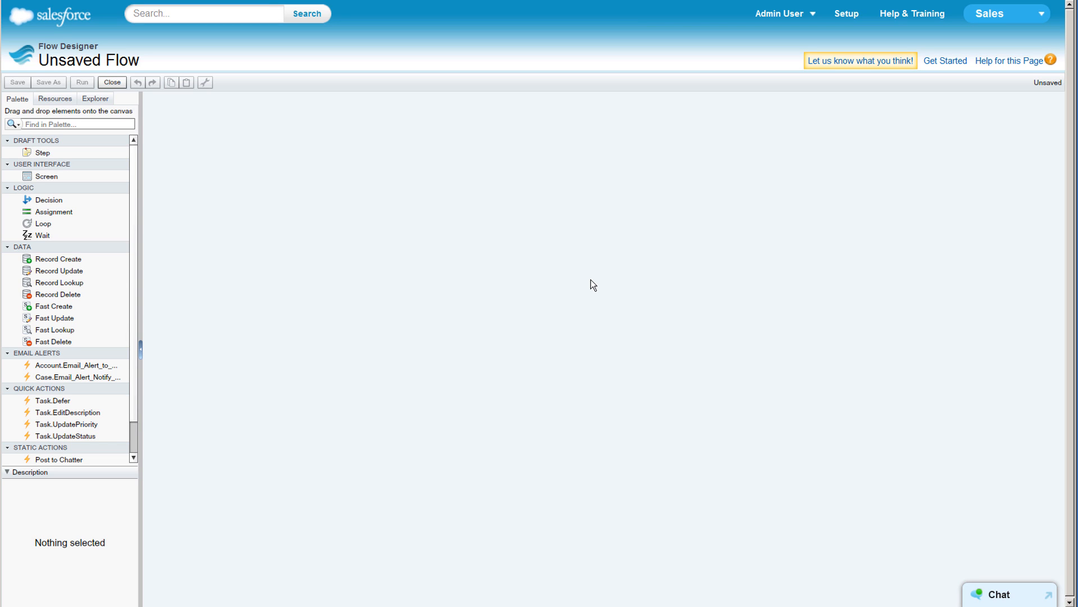
left_click_drag(45, 176, 295, 233)
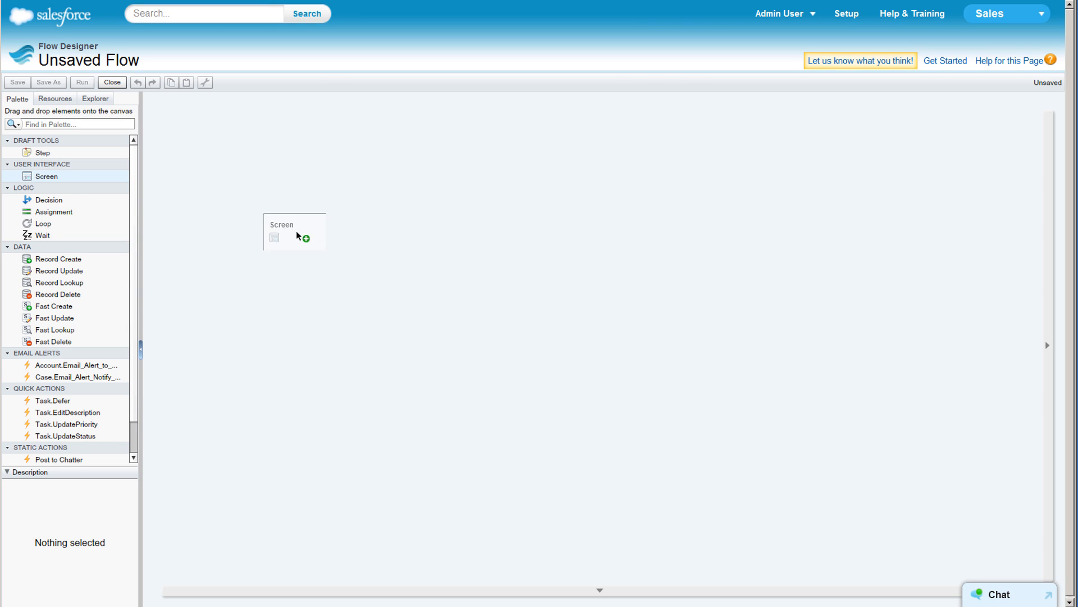
double_click(292, 230)
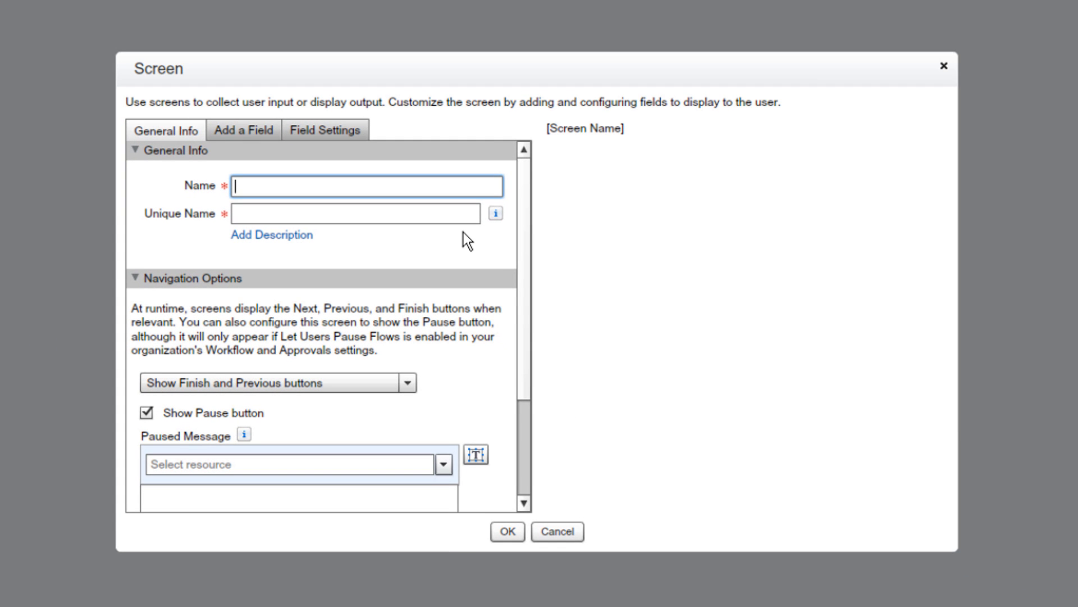
- Name the screen Pledge Form and add a Display Text field to it
left_click(366, 185)
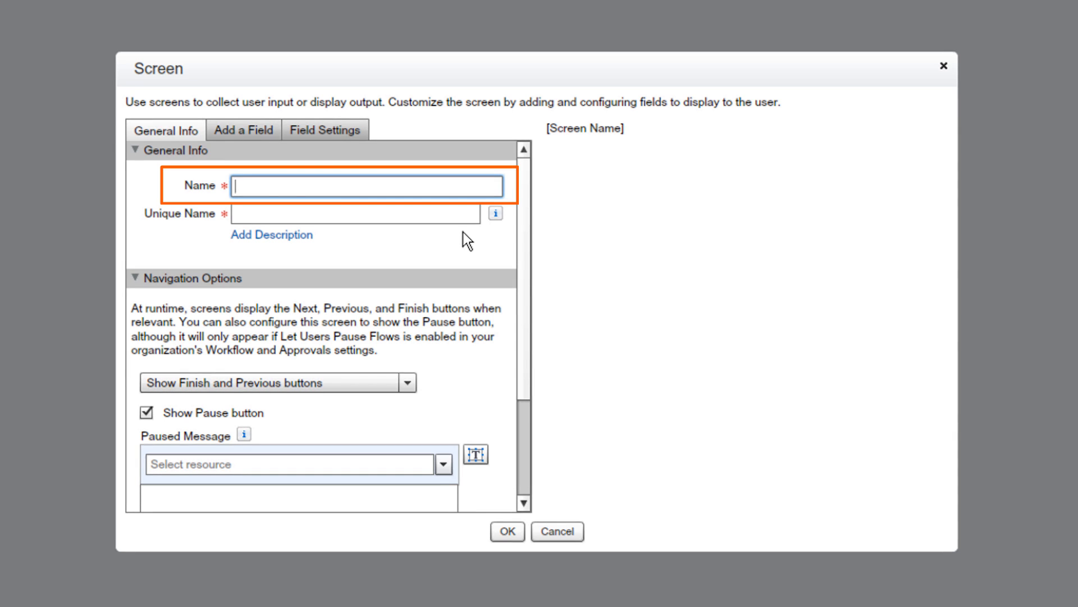
type("Pledge Form")
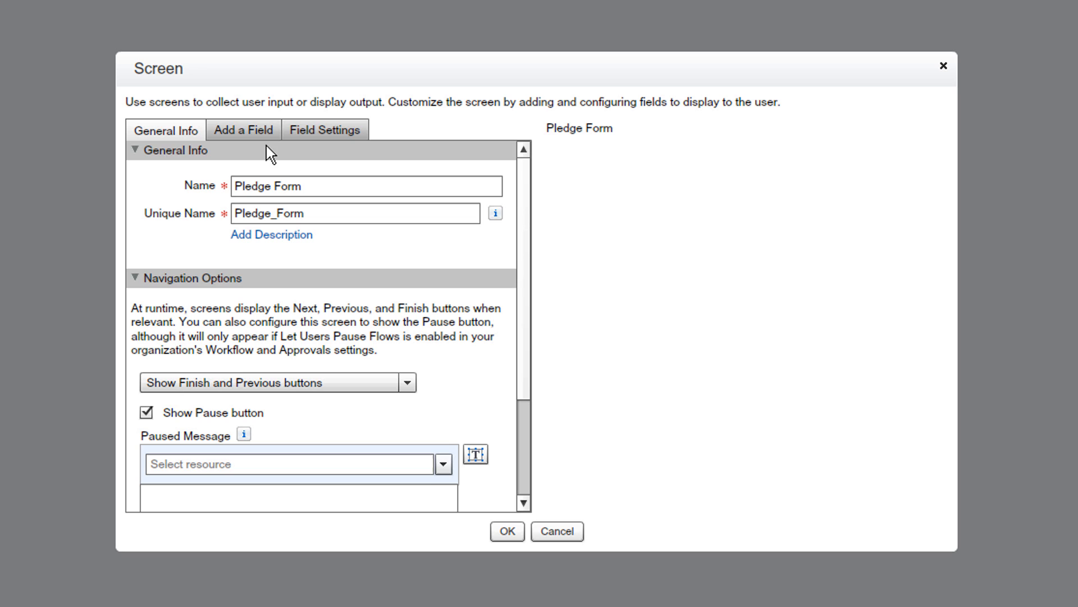
left_click(243, 131)
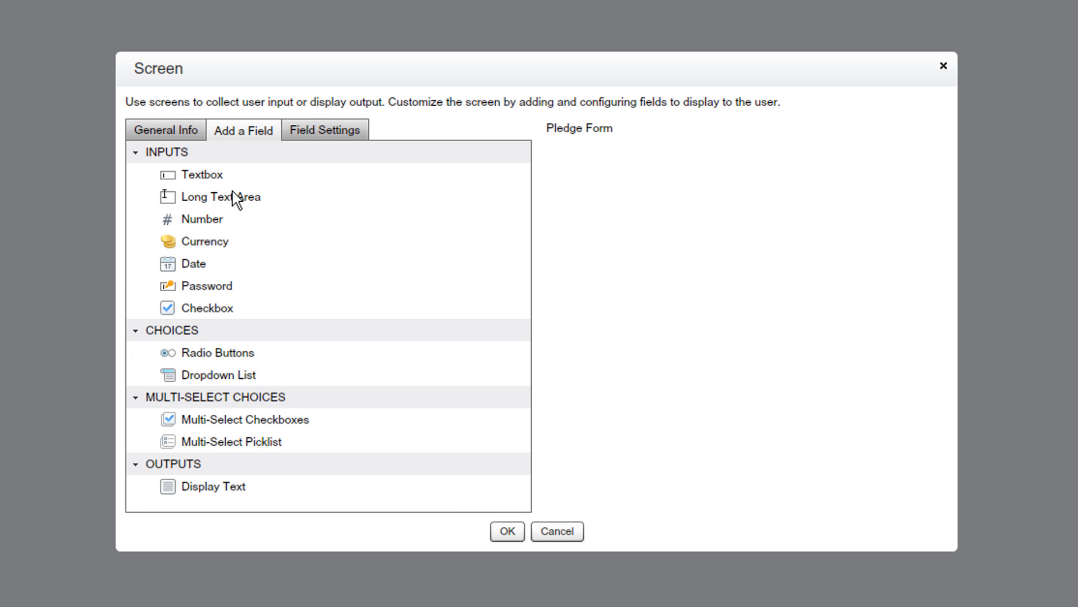
left_click(213, 486)
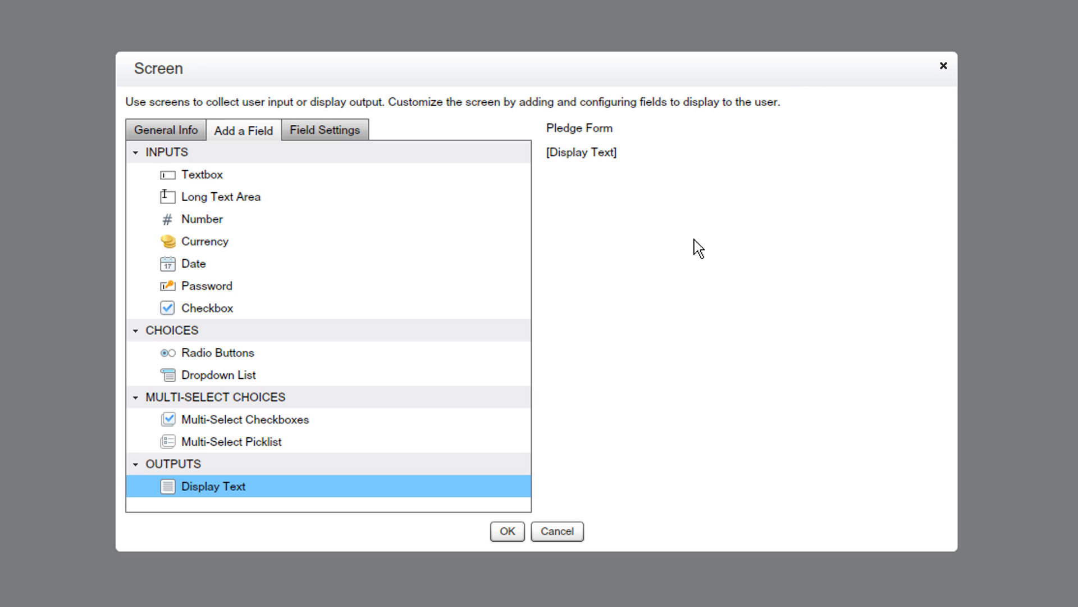
mouse_move(596, 178)
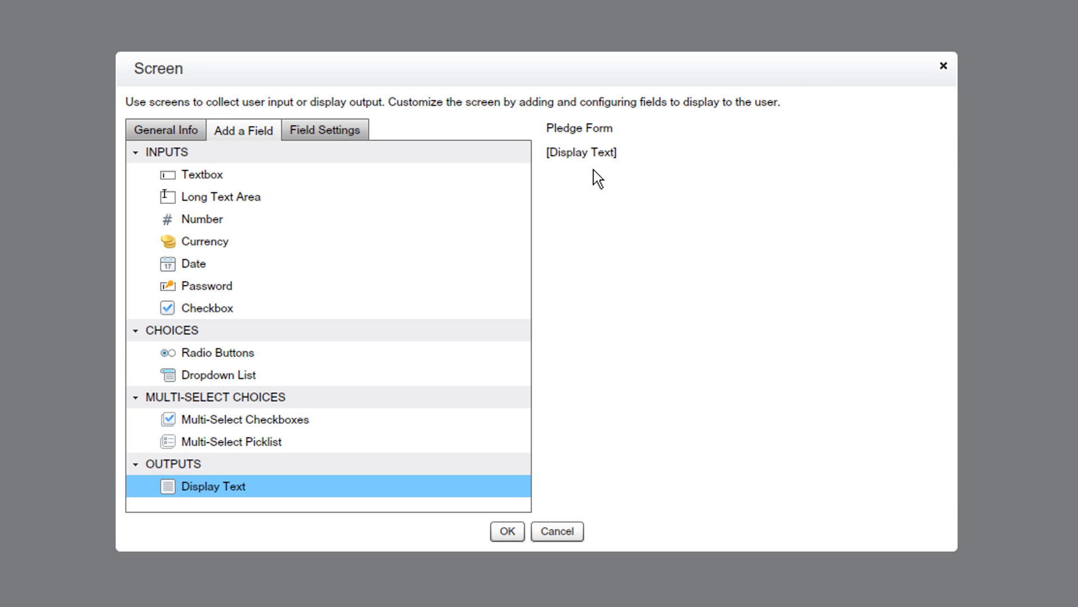
- Name the display text Header with the pledge message, bolding 'amount and type'
left_click(325, 130)
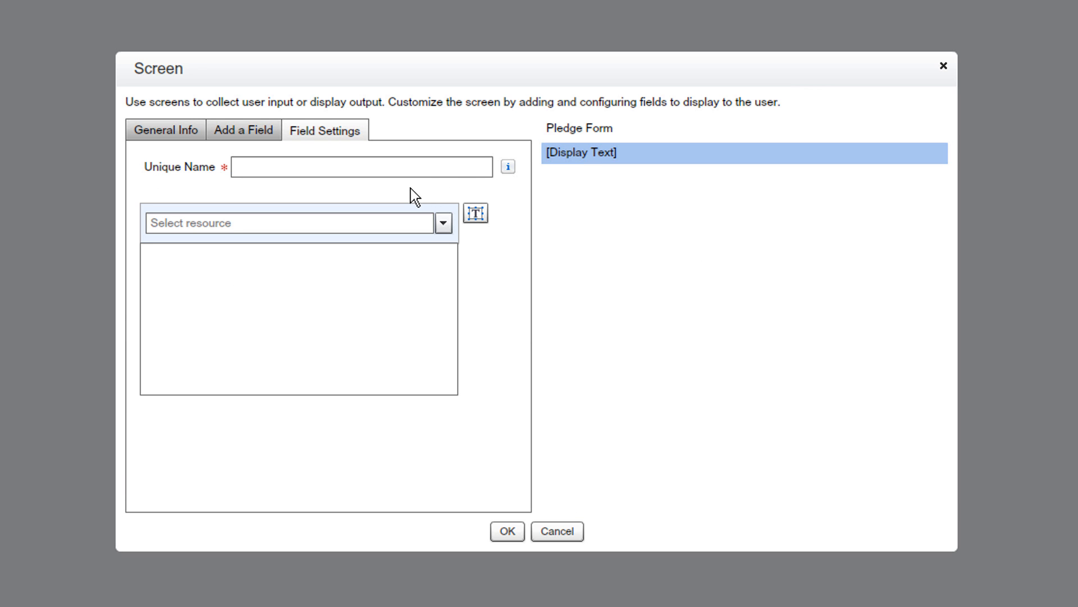
type("Header")
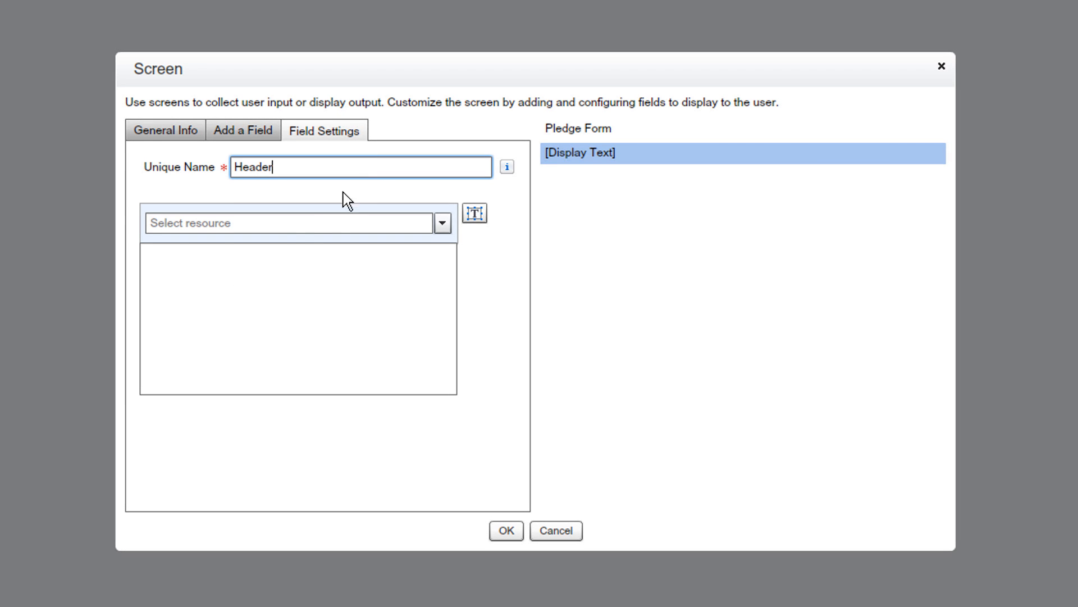
type("Your pledge will make a difference.  Your donation is critical so that we can continue to offer our services.  Please complete this form with the amount and type of your dontation.")
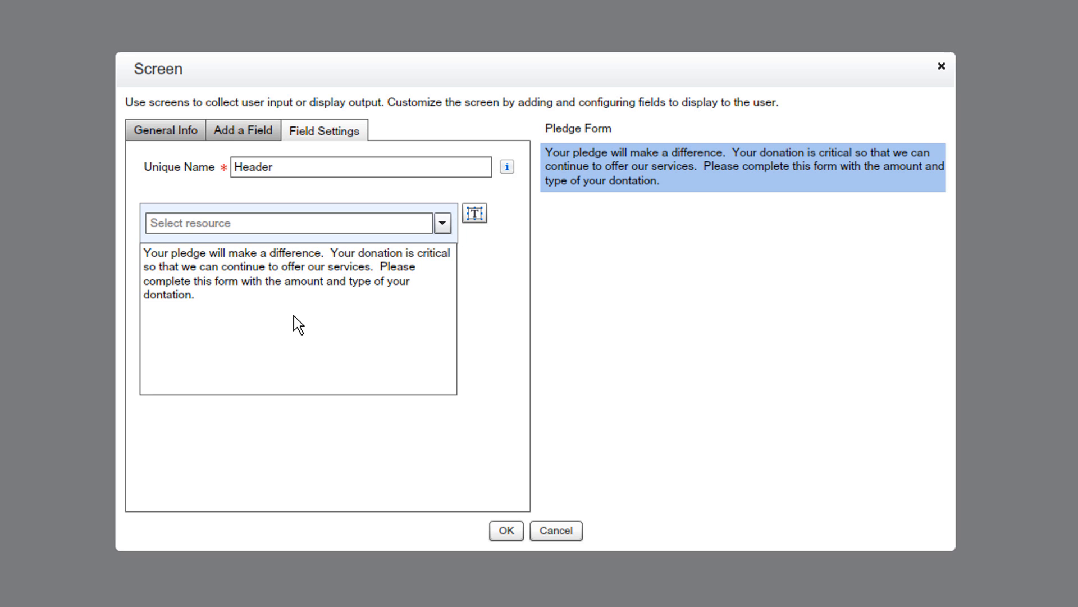
mouse_move(407, 285)
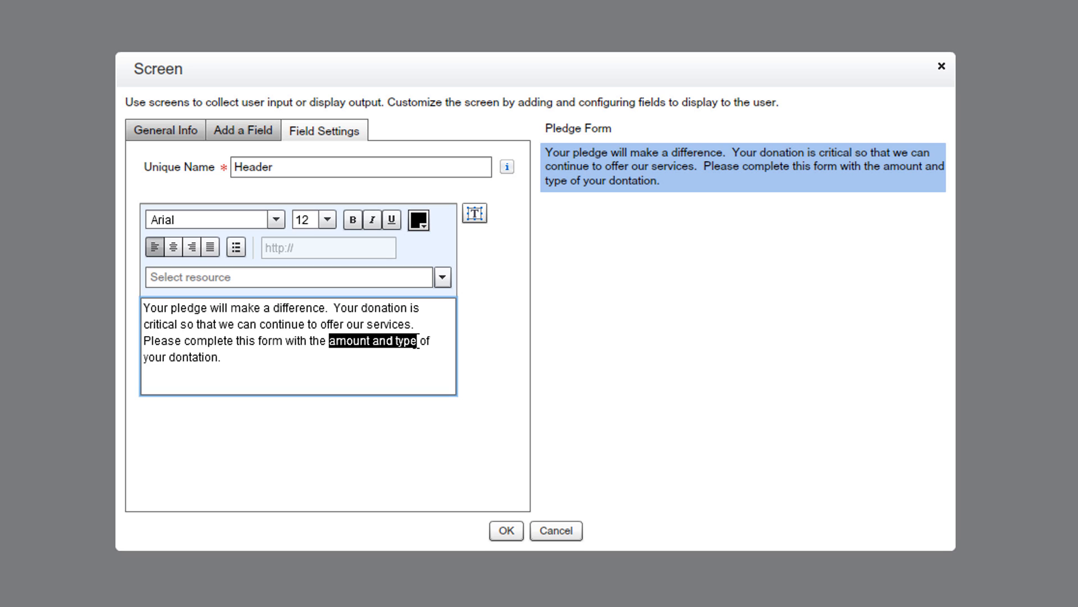
left_click(353, 219)
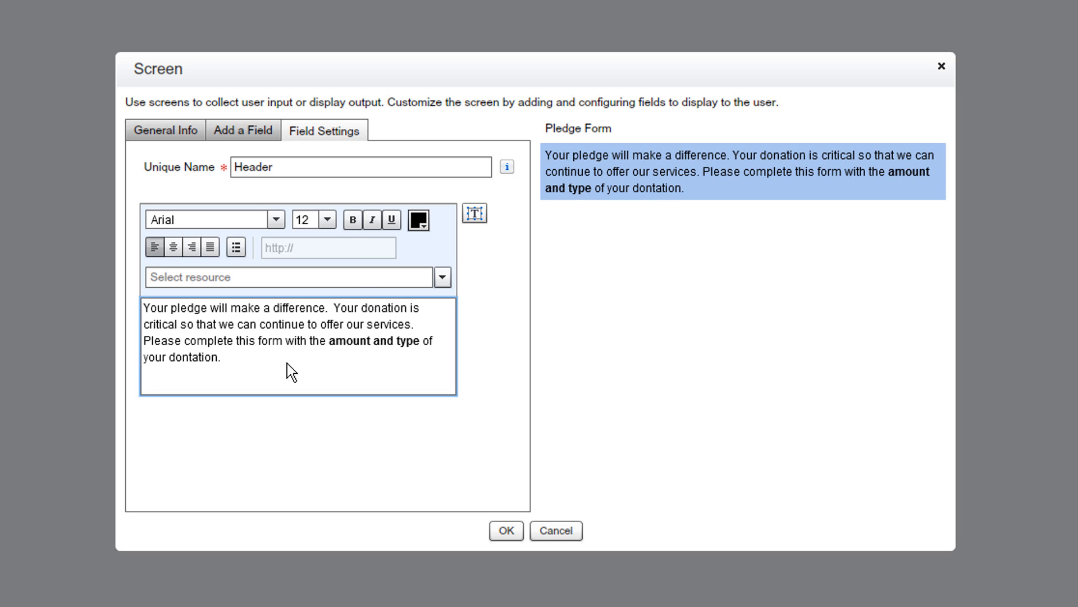
left_click(243, 131)
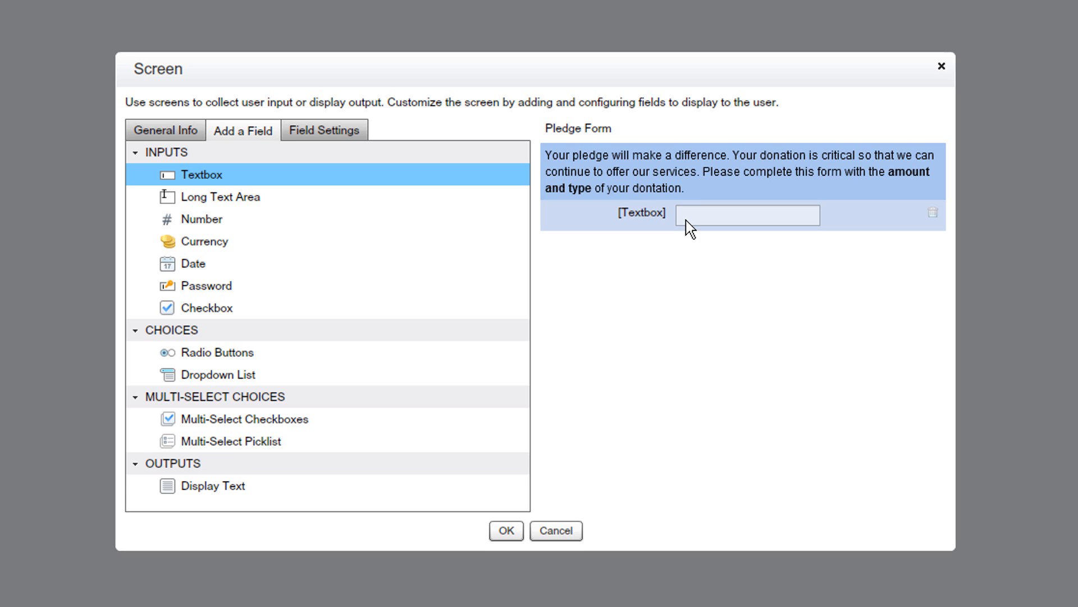
- Label the textbox First Name (unique name First_Name) and make it required
left_click(324, 130)
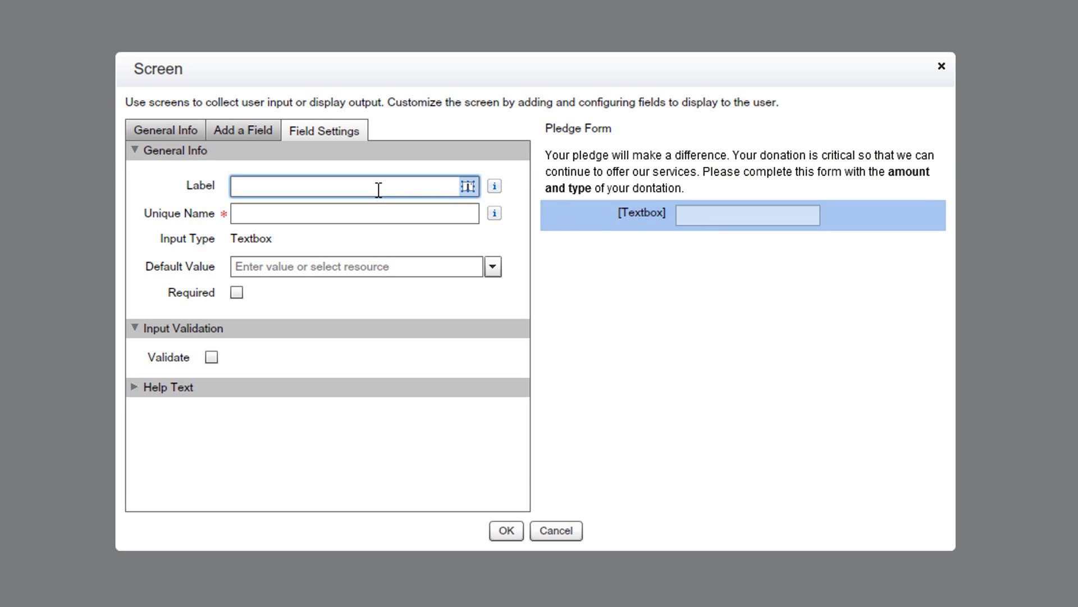
type("First Name")
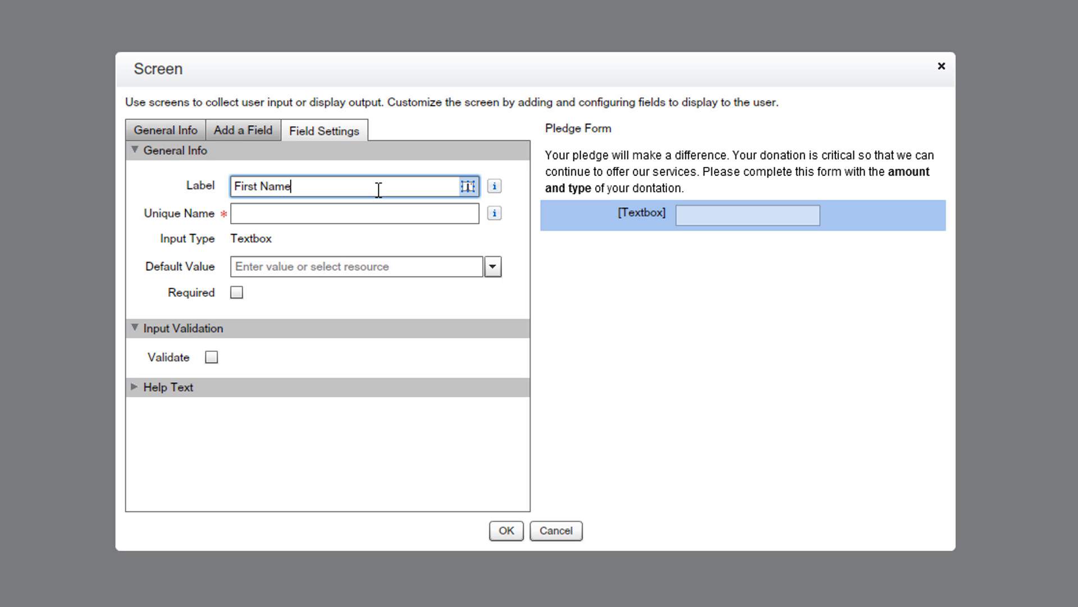
type("First_Name")
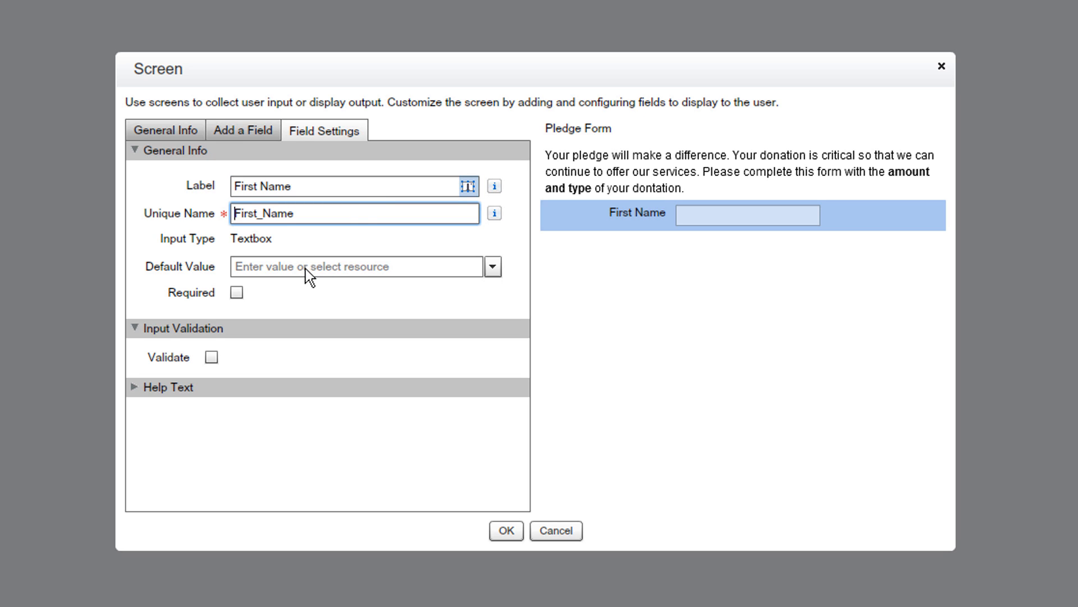
left_click(237, 292)
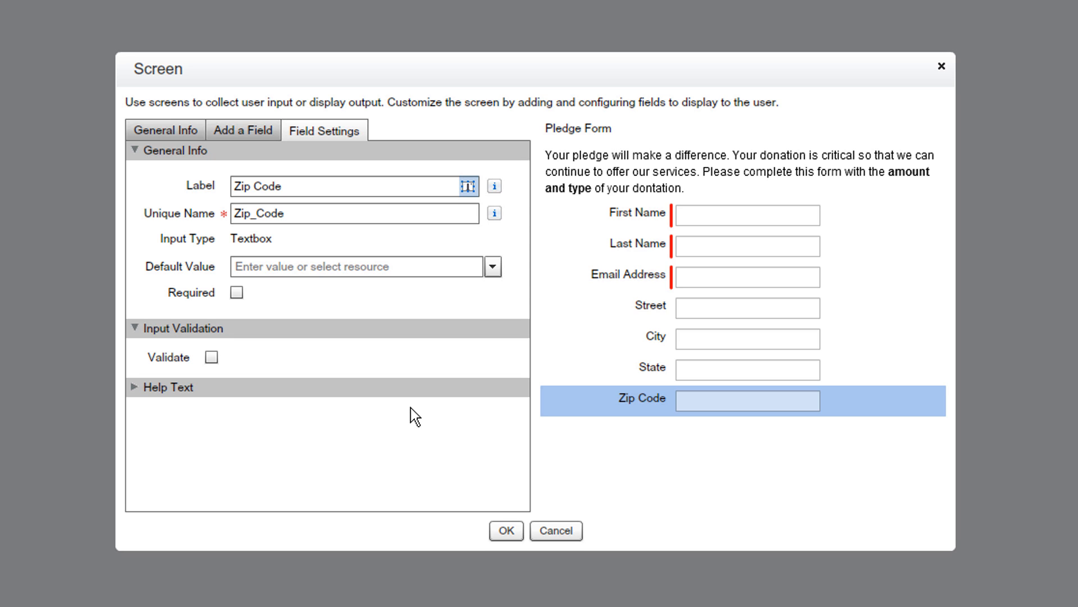
- Add a Pledge Level dropdown list field with Currency data type
left_click(242, 130)
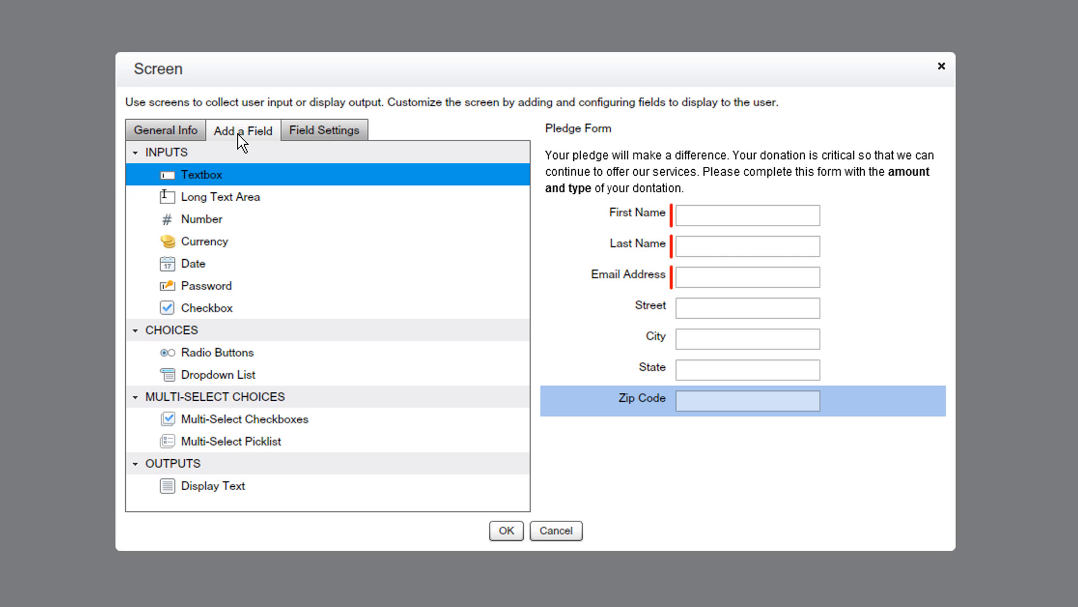
left_click(219, 374)
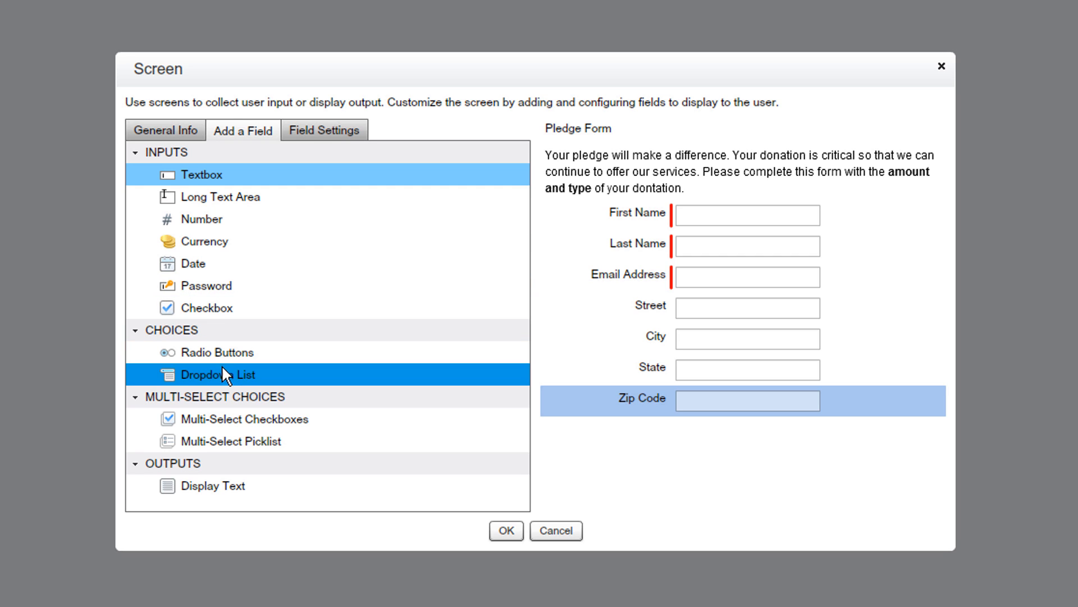
left_click(219, 374)
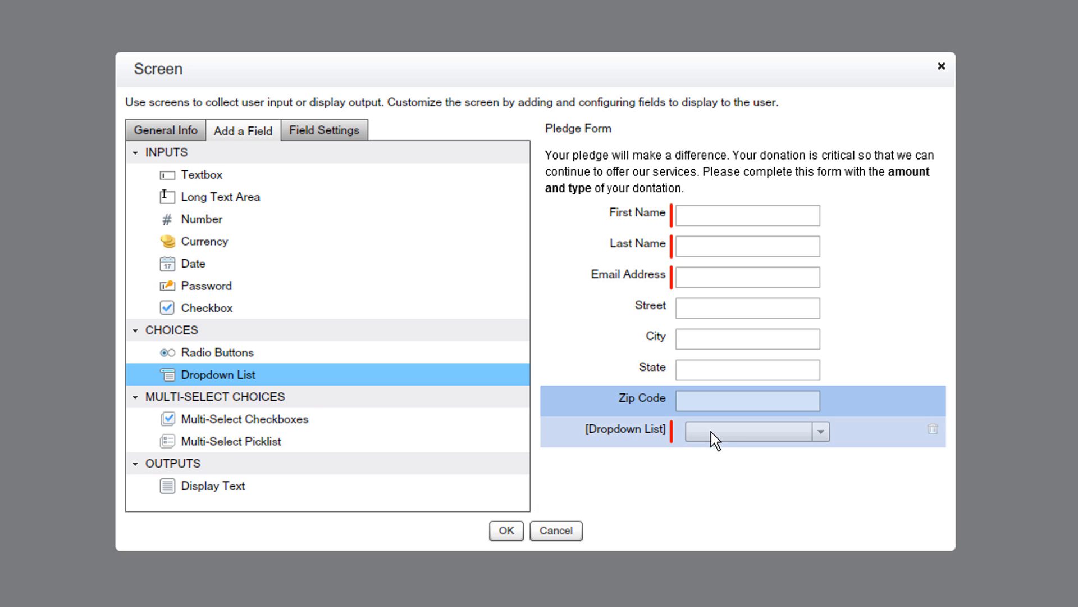
left_click(324, 131)
type("Pledge Level")
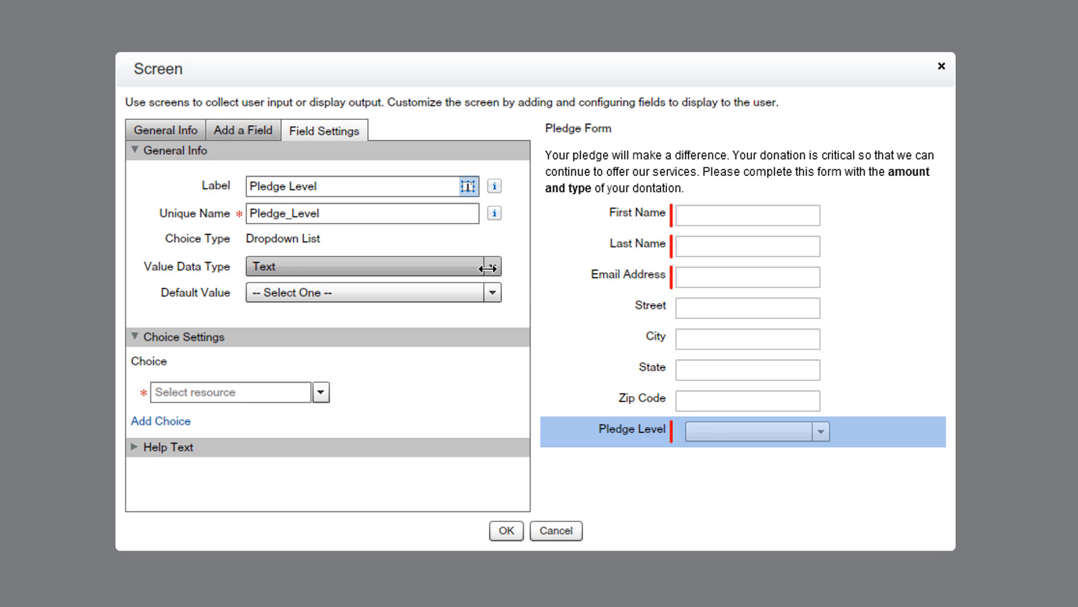
left_click(372, 267)
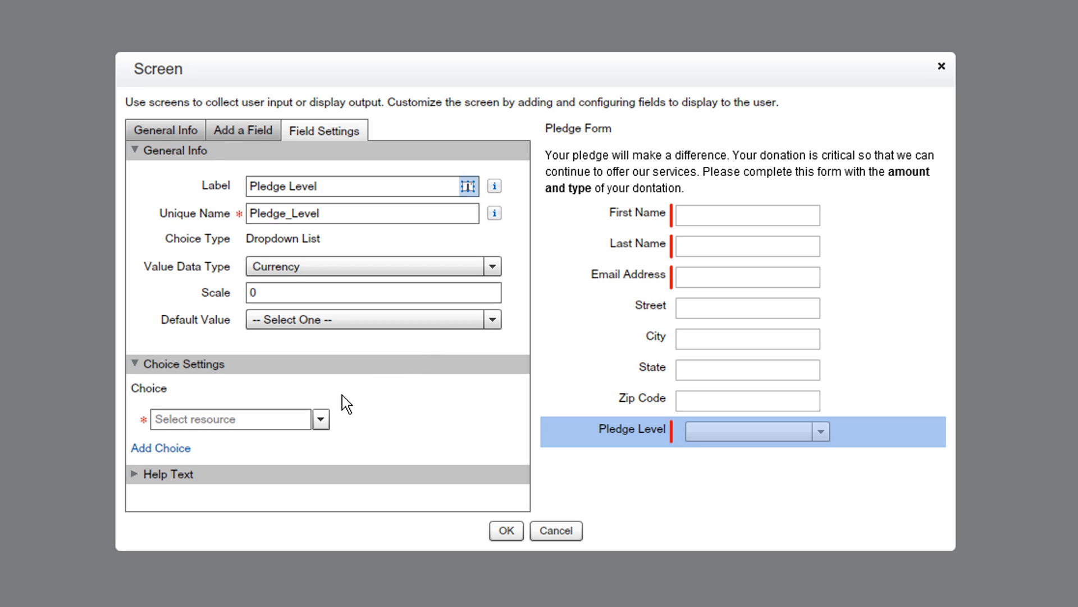
mouse_move(324, 427)
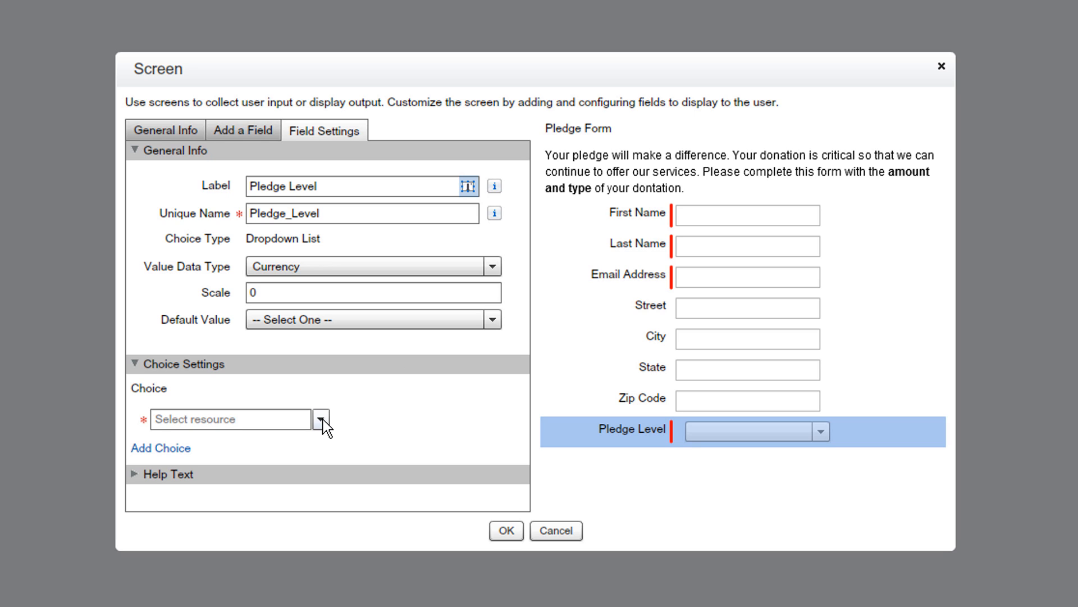
- Begin creating a new Choice resource for the dropdown's first option
left_click(318, 419)
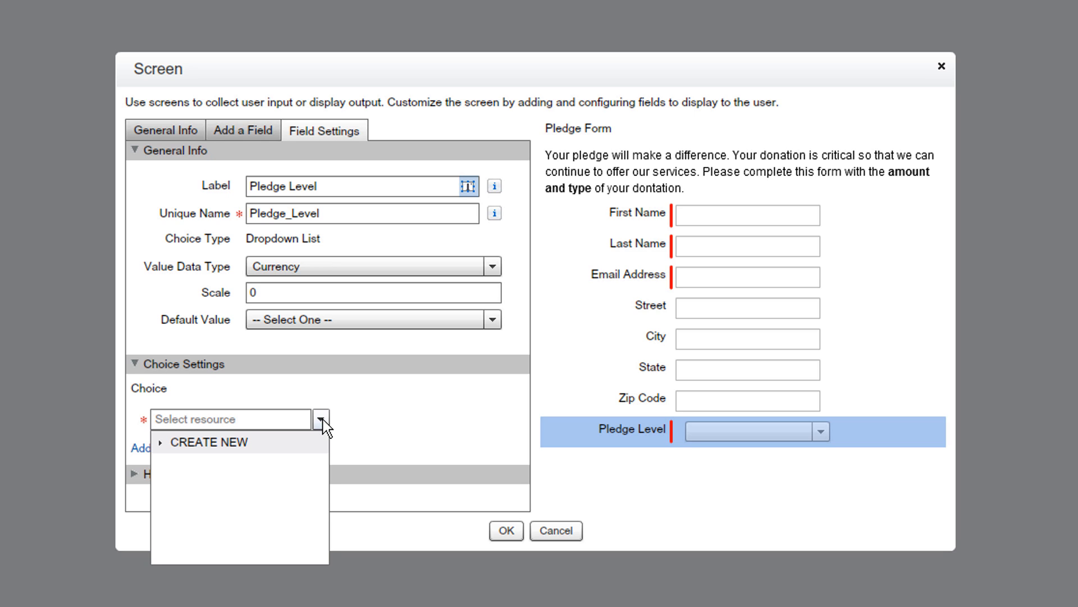
mouse_move(264, 467)
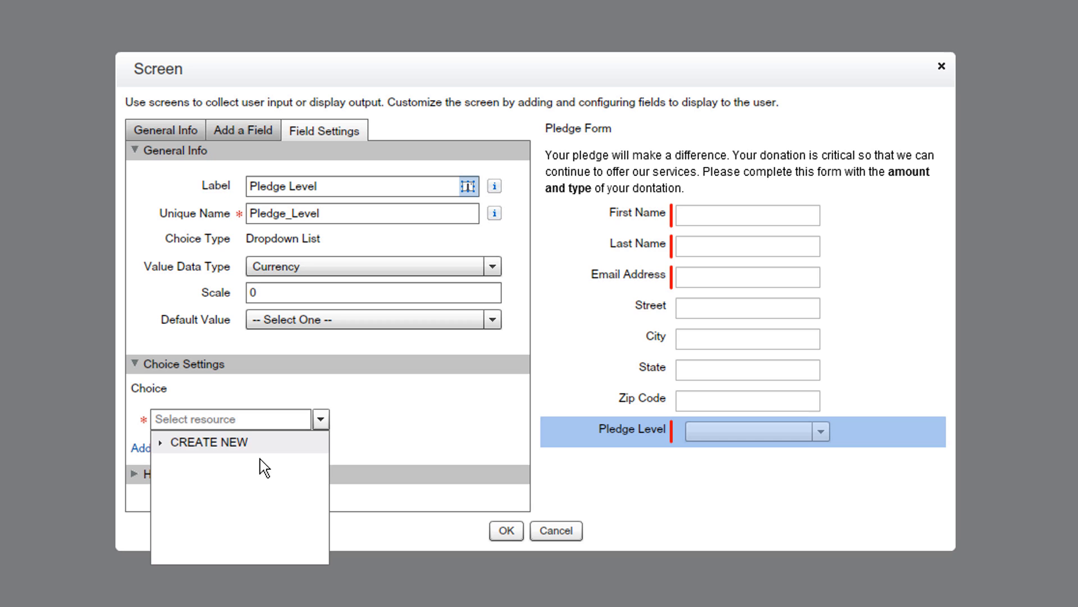
left_click(160, 441)
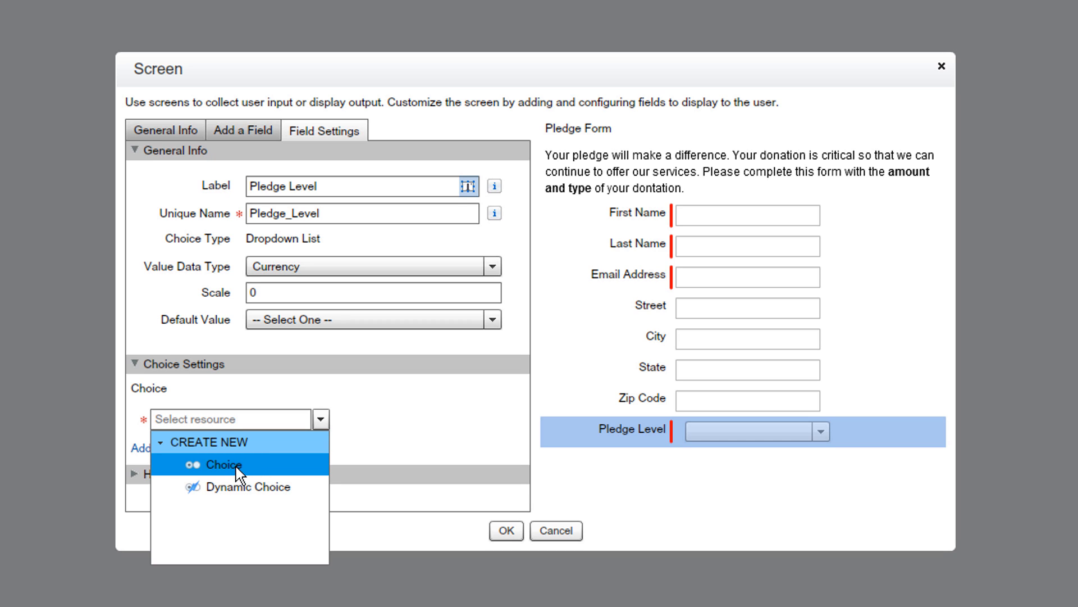
left_click(222, 464)
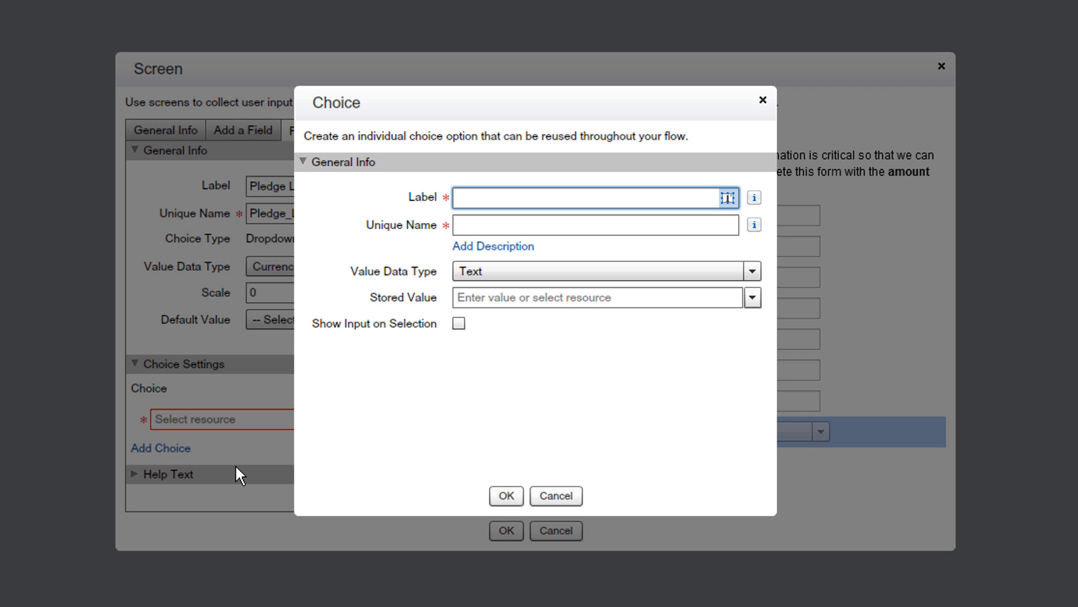
- Create the $40 Basic Donation choice as a Currency value storing 40
type("$40 Basic Donation")
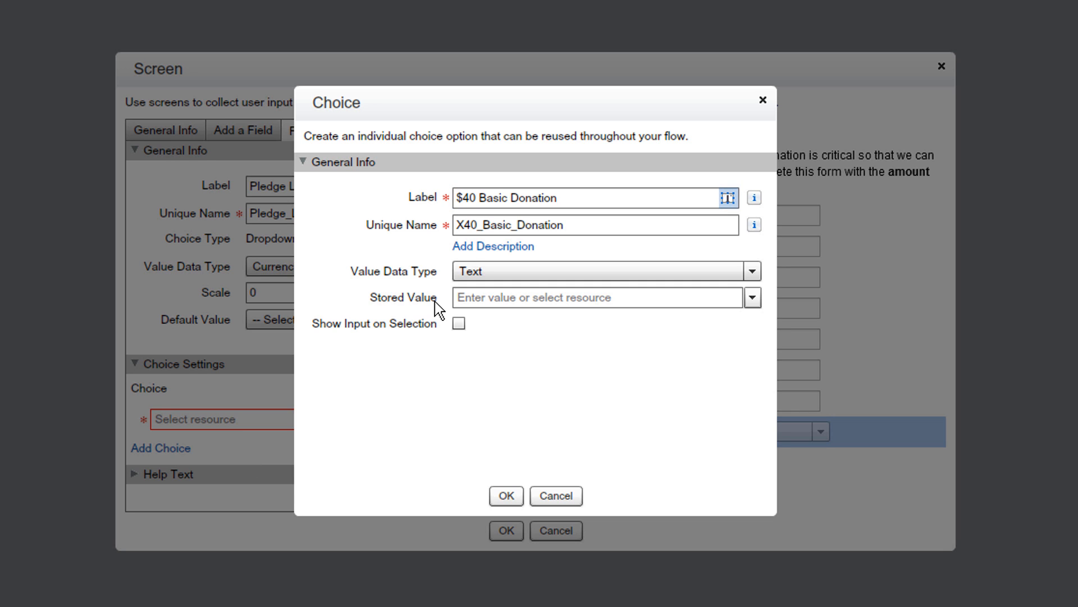
left_click(752, 271)
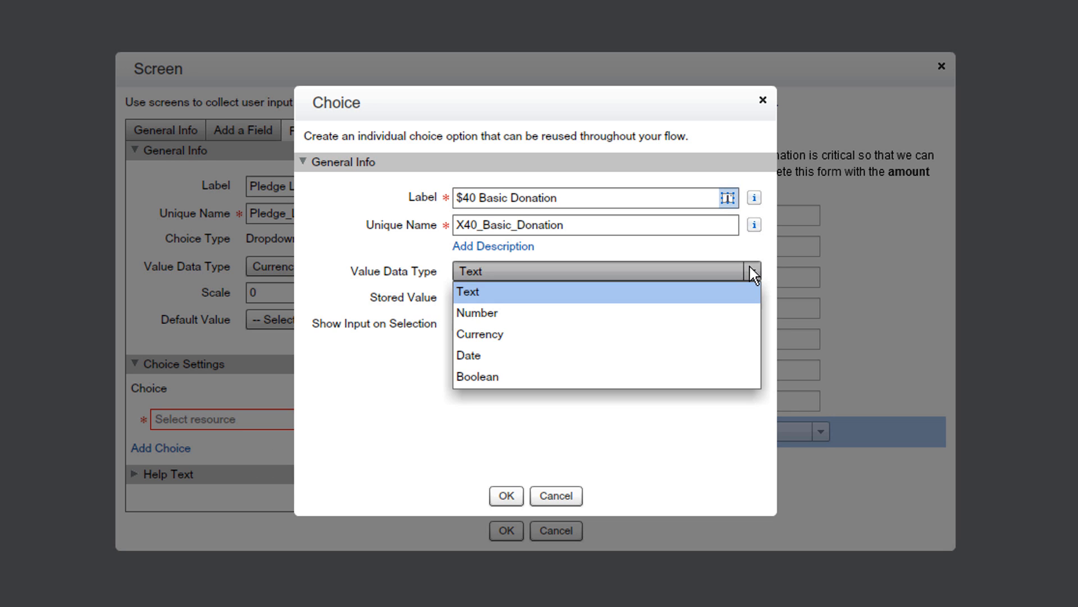
left_click(480, 333)
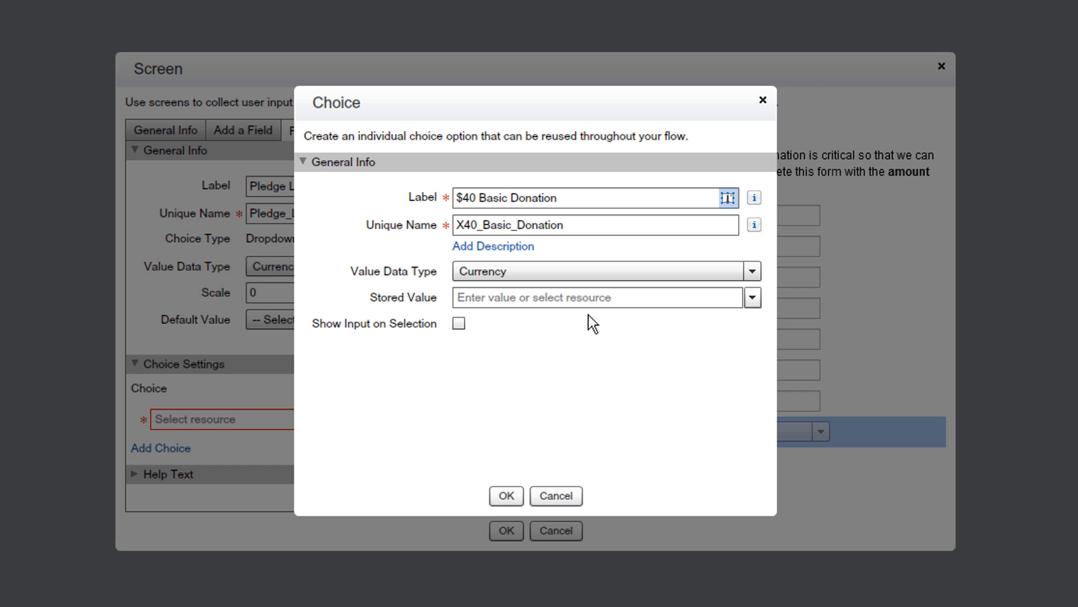
left_click(596, 296)
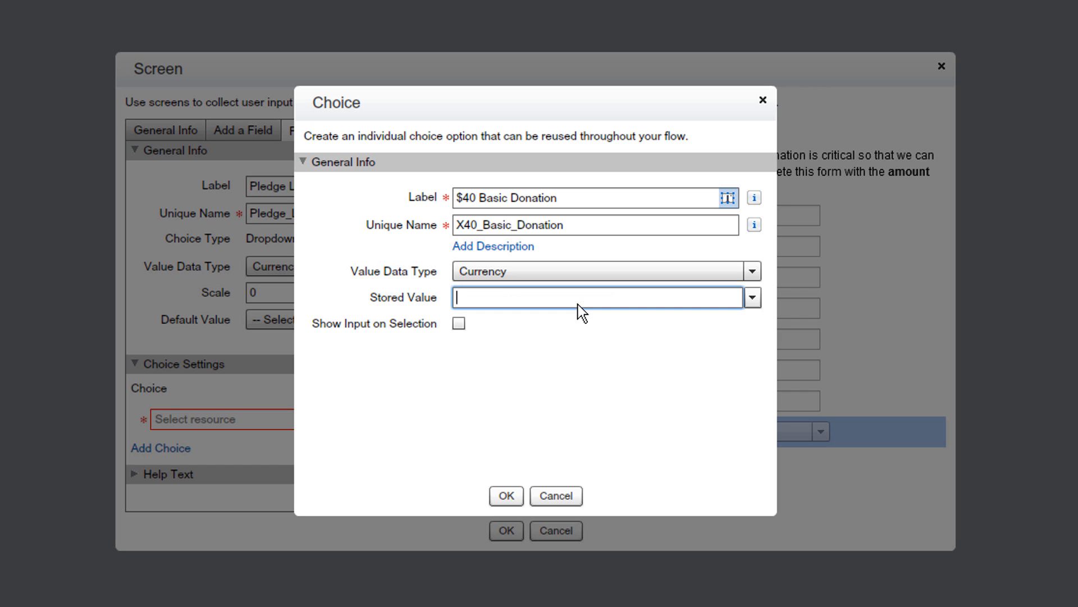
type("40")
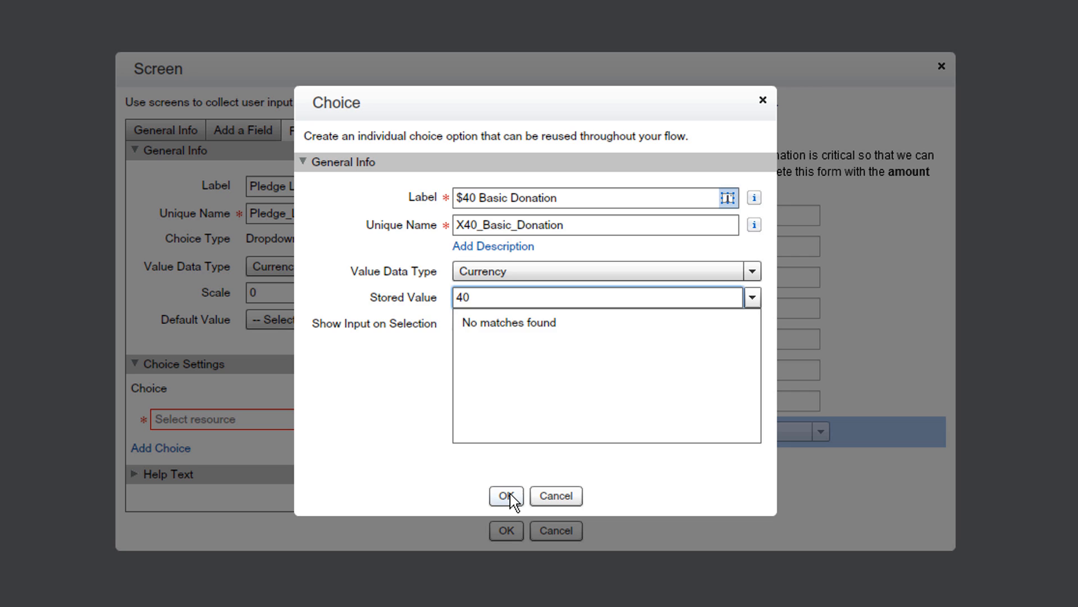
left_click(507, 495)
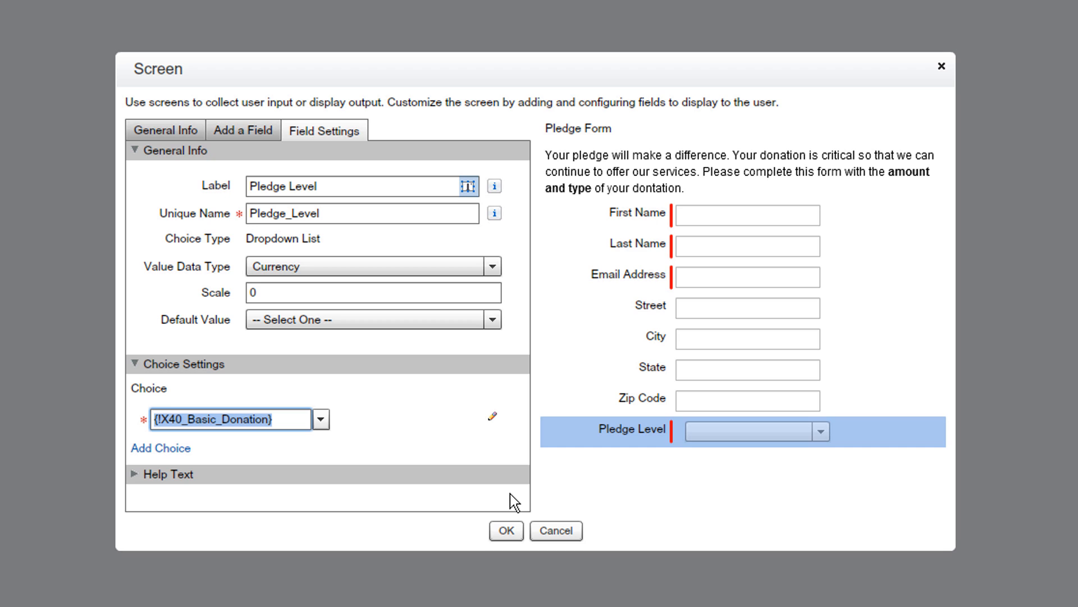
- Add the Monthly and Leadership donation choices and finish the Pledge Form screen
left_click(161, 449)
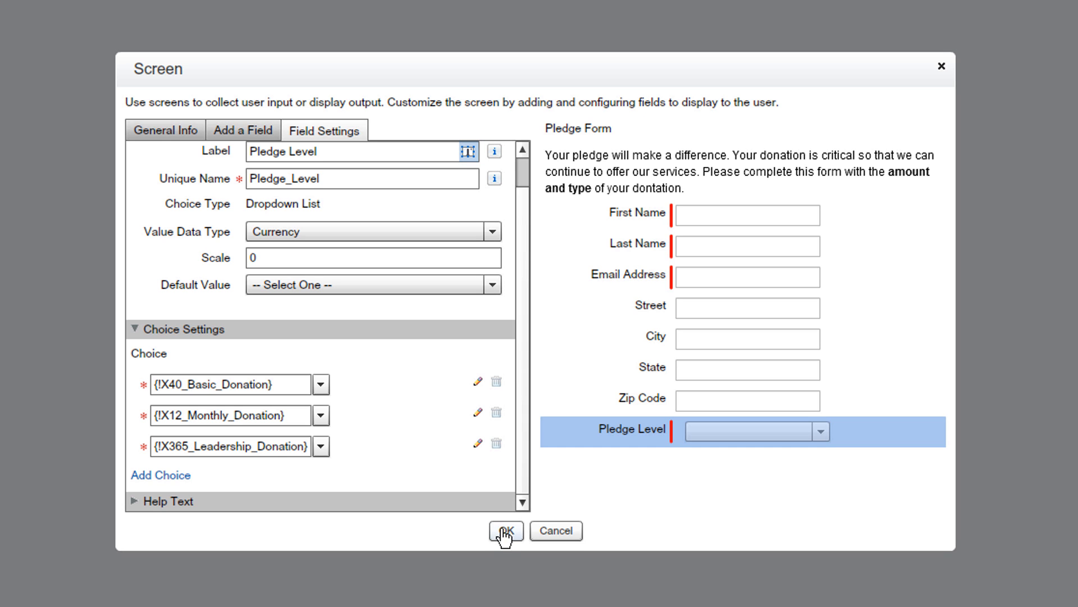
left_click(506, 530)
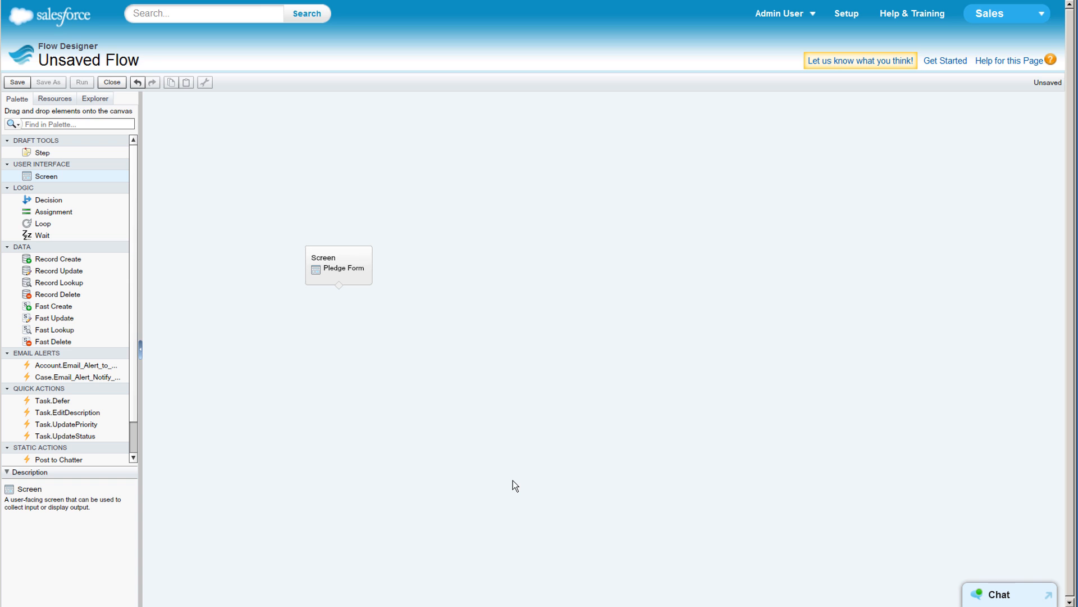
mouse_move(63, 180)
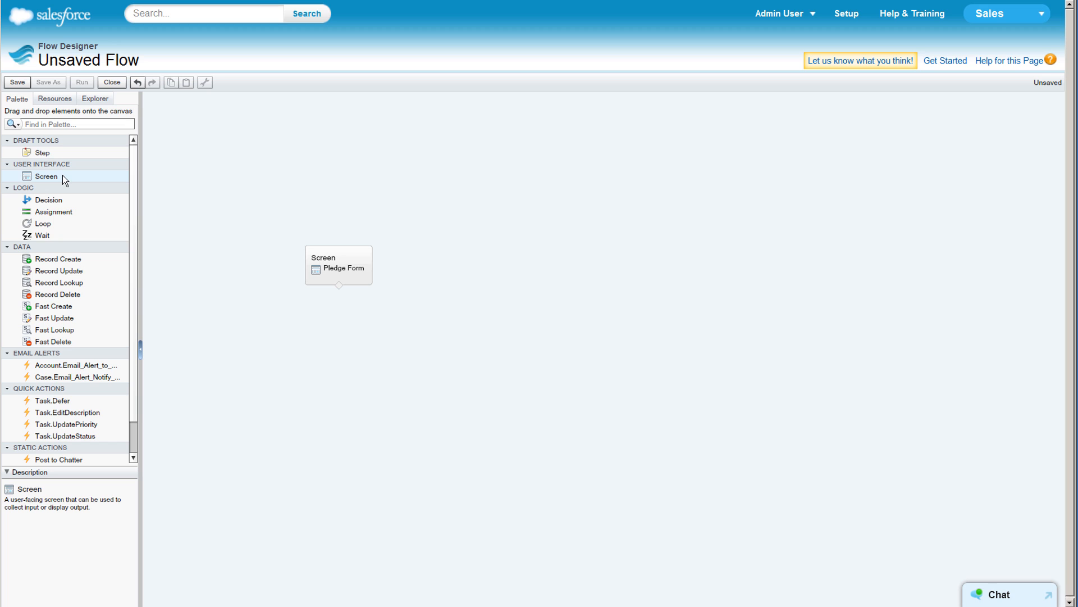
- Add a second screen named Thank You to the flow canvas
double_click(338, 268)
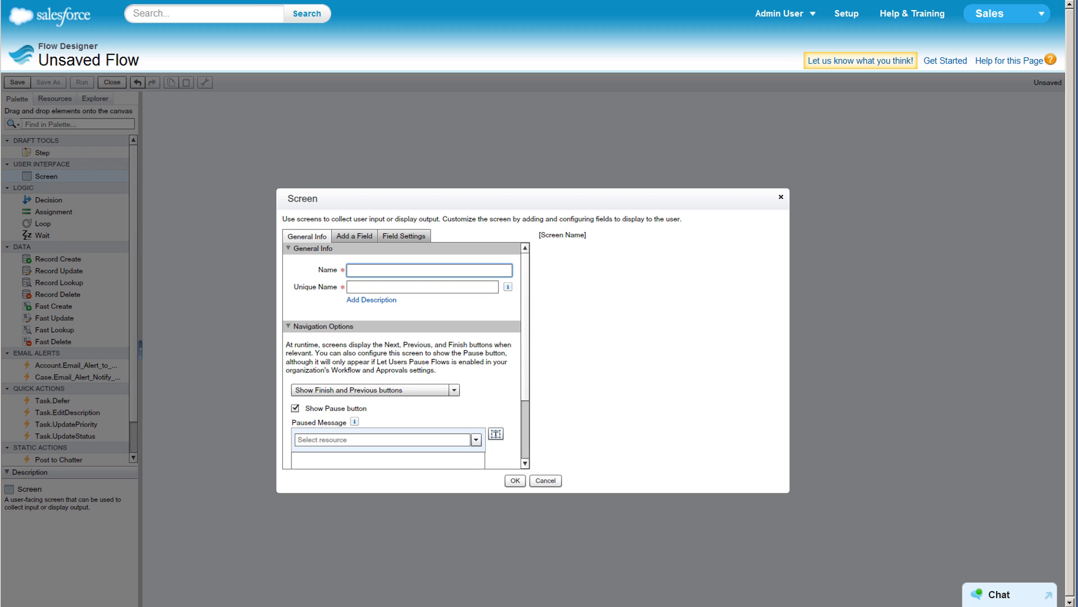
type("Thank You")
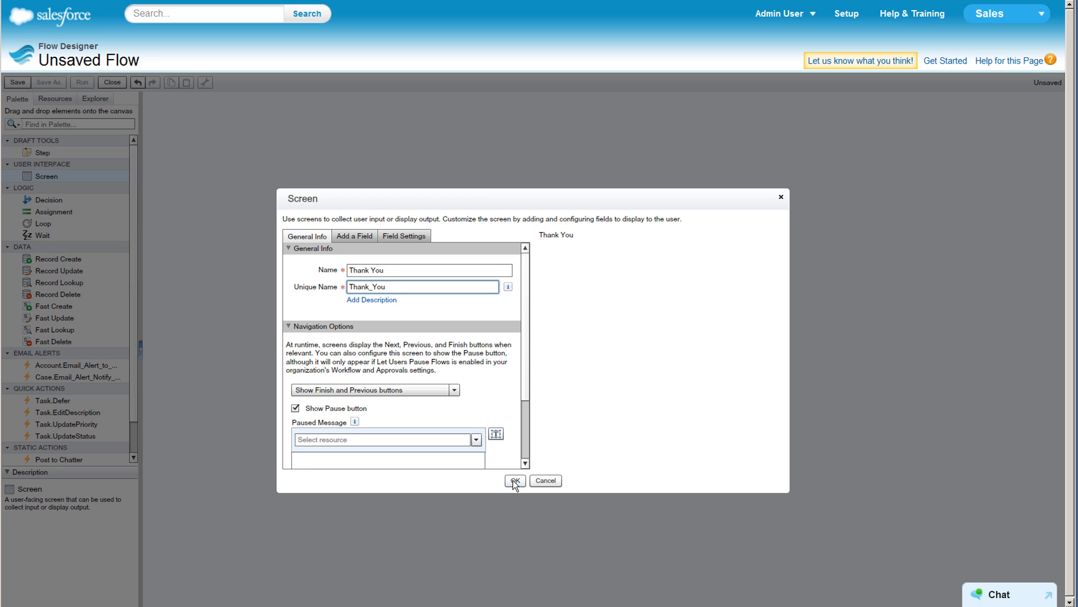
left_click(515, 480)
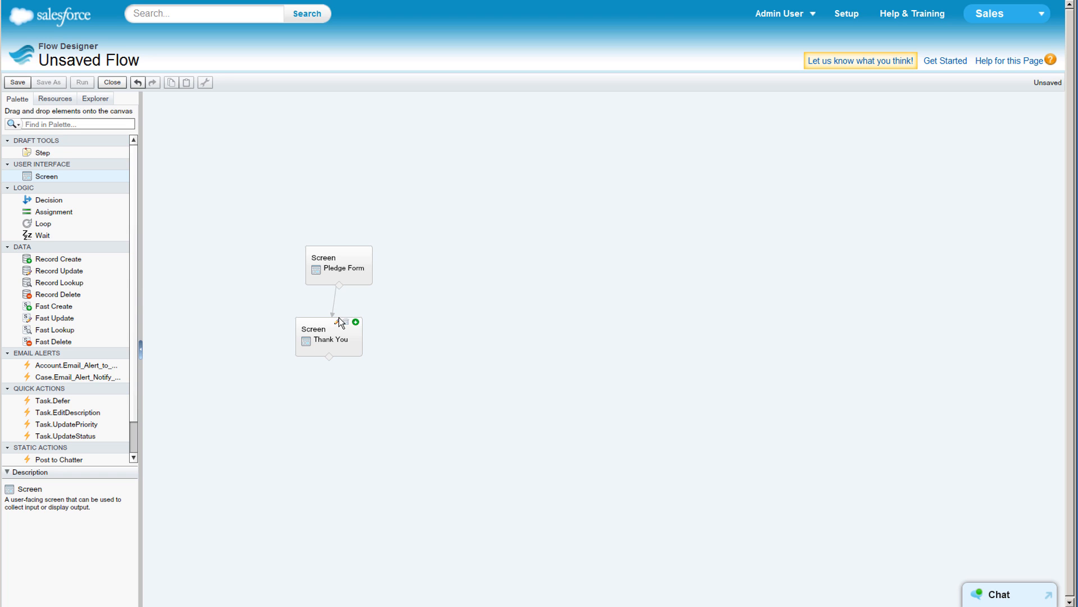
mouse_move(363, 314)
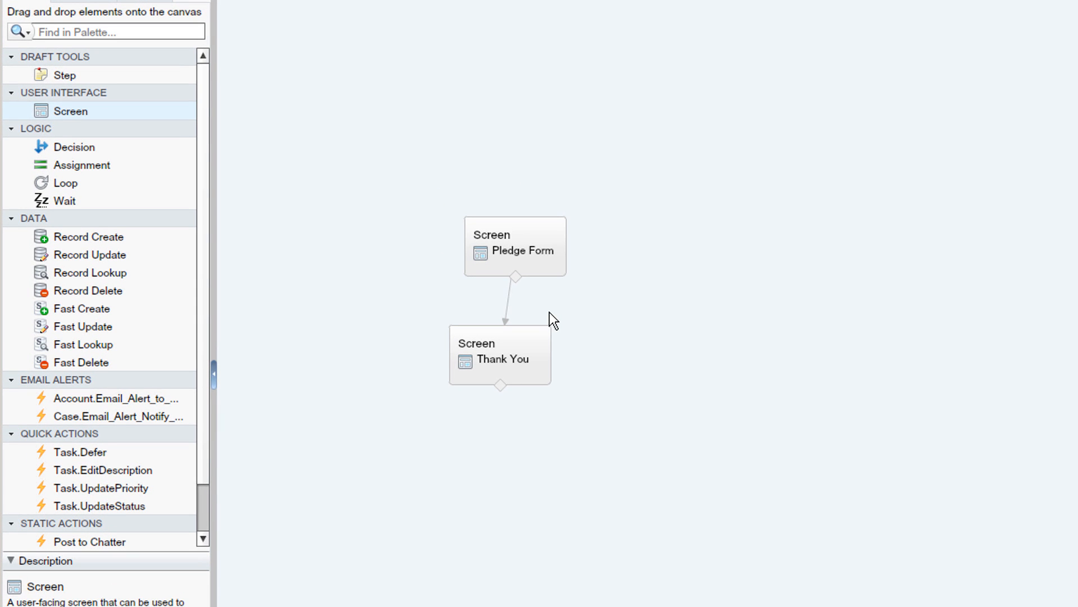
mouse_move(541, 256)
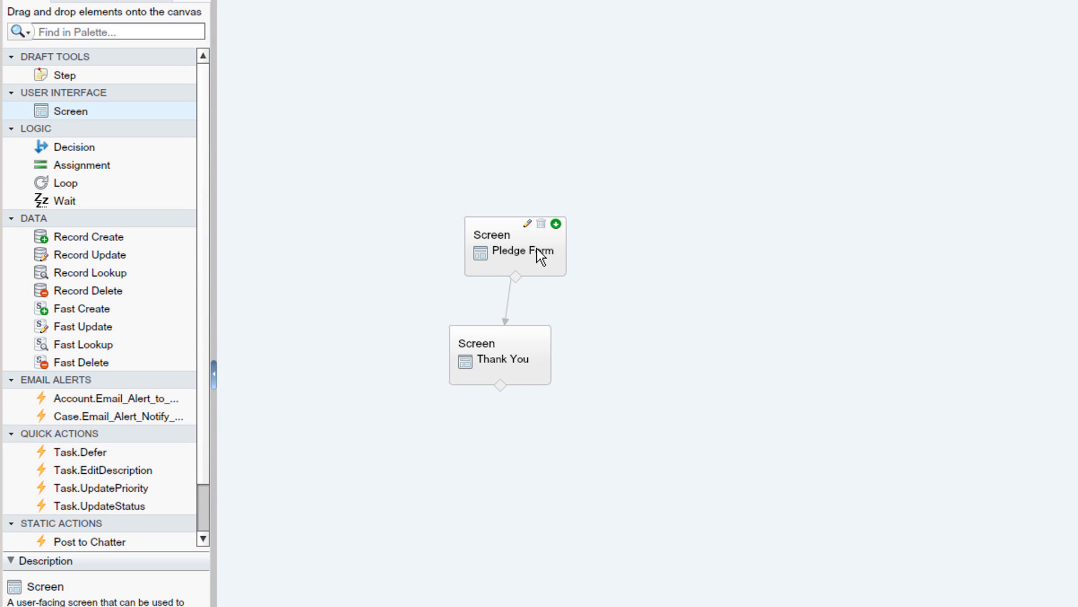
mouse_move(557, 224)
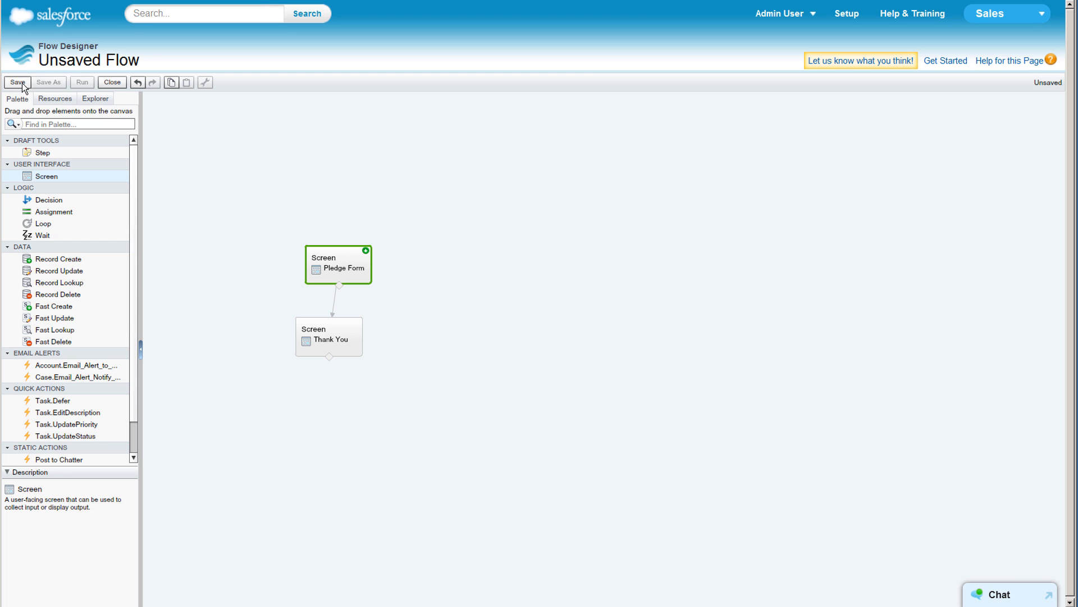
- Save the flow as Pedge Form and return to its detail page
left_click(17, 82)
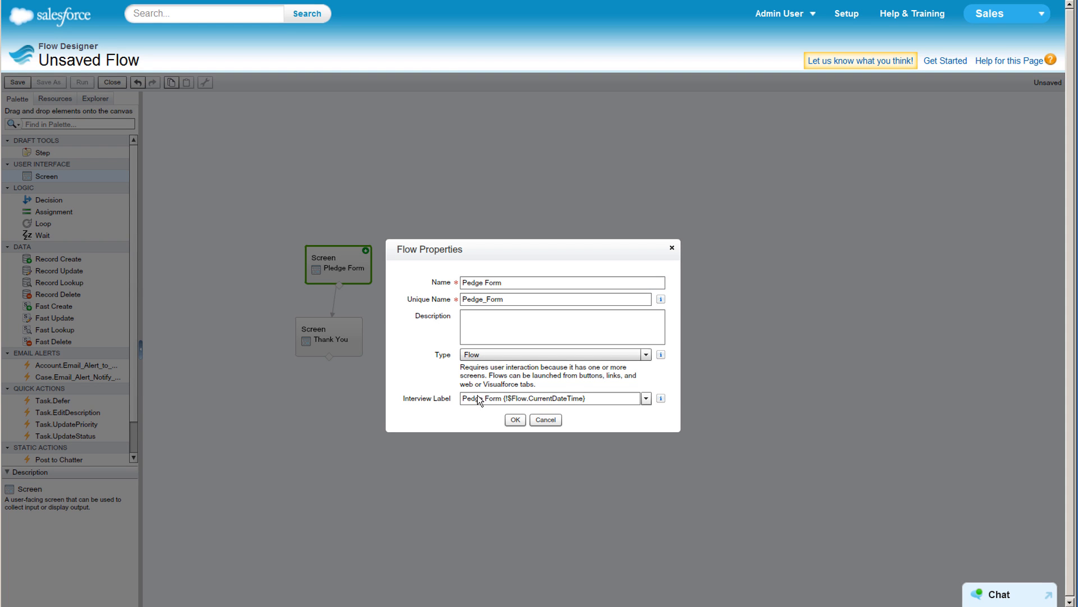
left_click(515, 419)
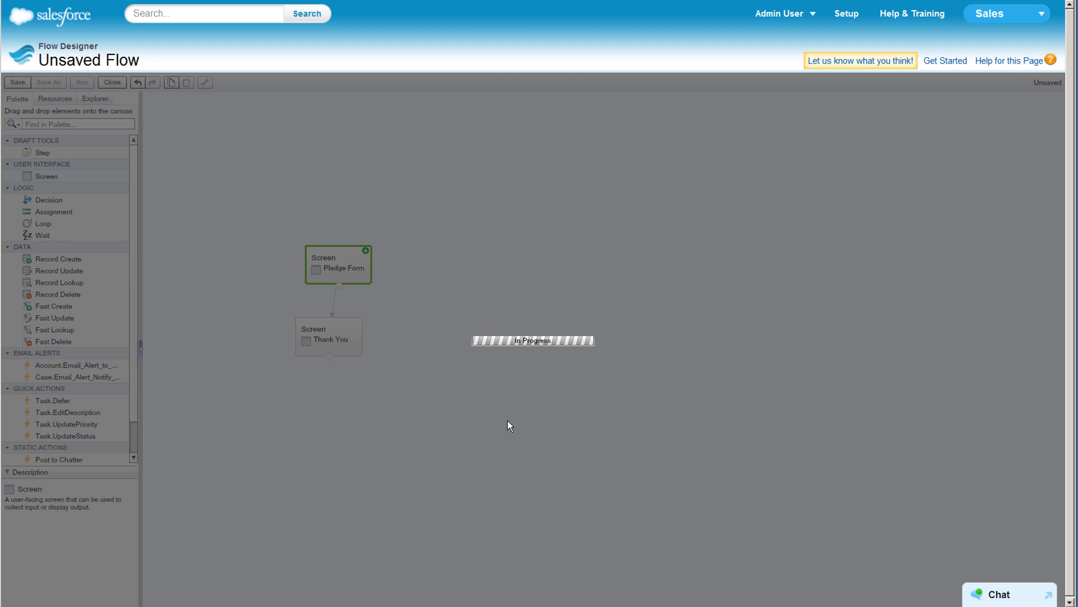
left_click(17, 82)
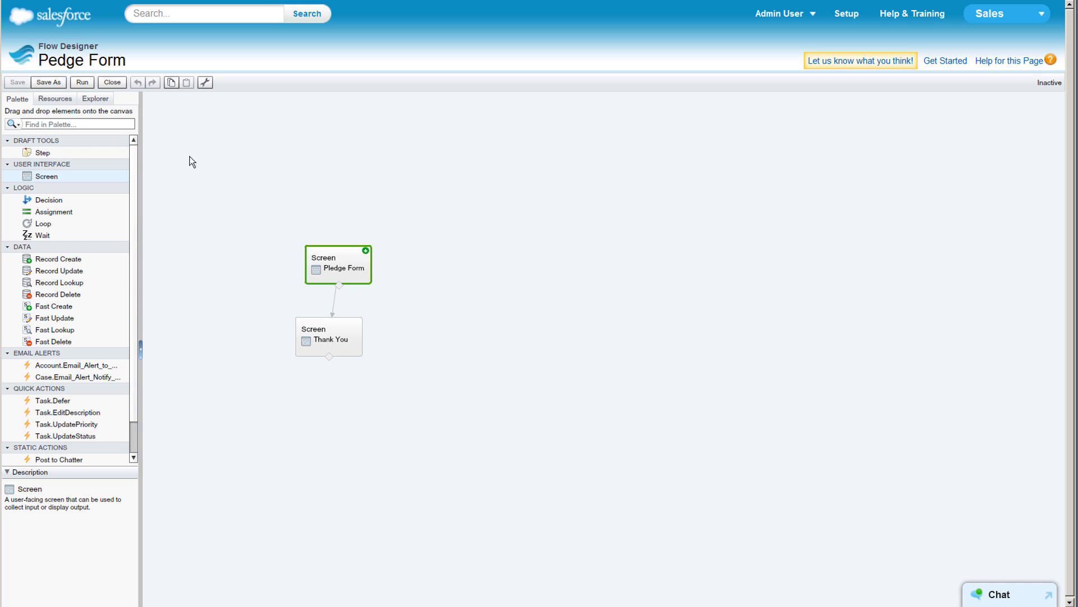
left_click(111, 82)
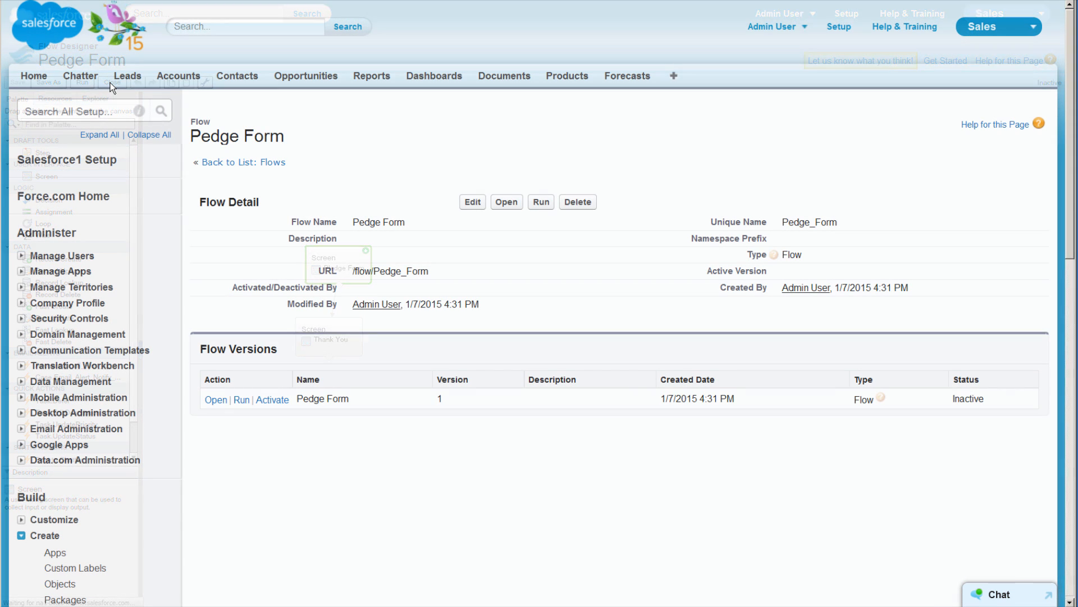